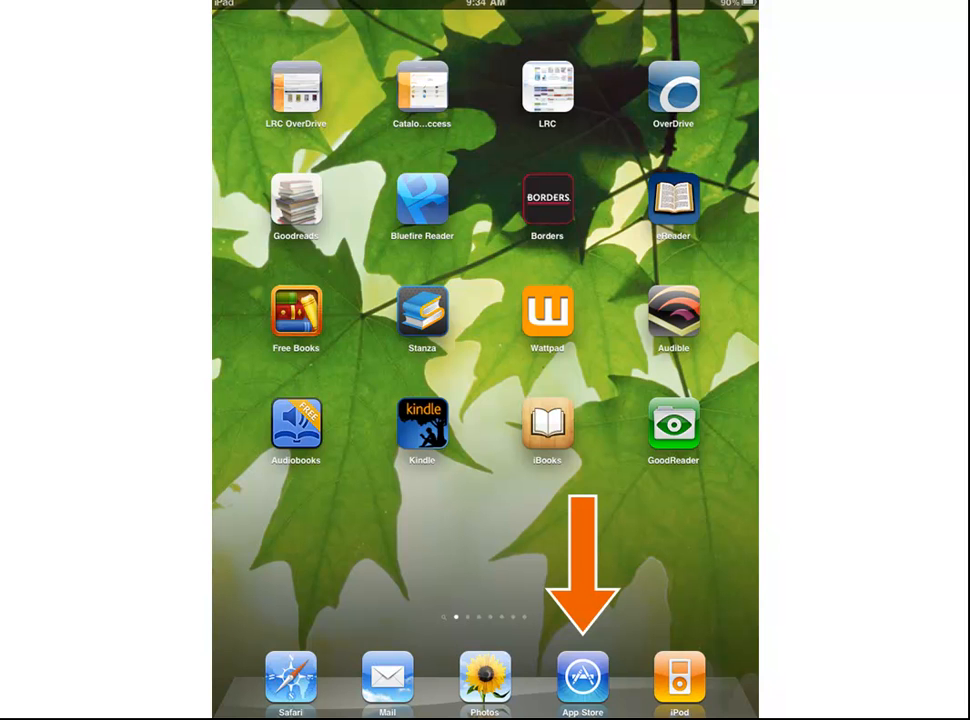
- Install OverDrive Media Console from the App Store and launch it to its library shelf
{"action": "left_click", "coordinate": [582, 678]}
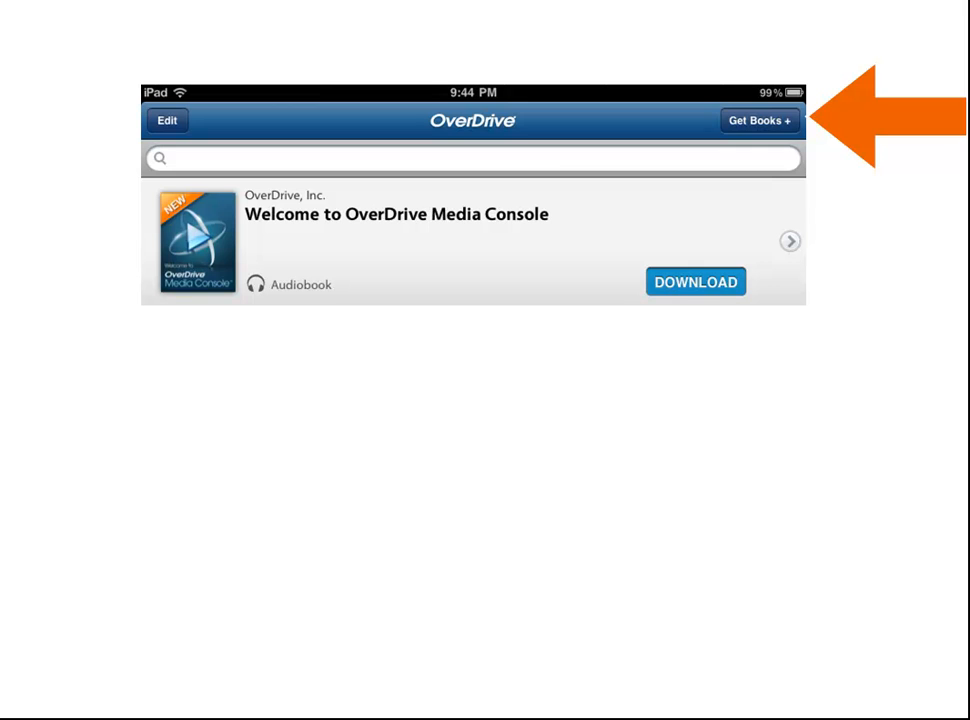
- Add a library via Get Books with 'Loreto Normanhurst' entered in the Website Finder
{"action": "left_click", "coordinate": [758, 120]}
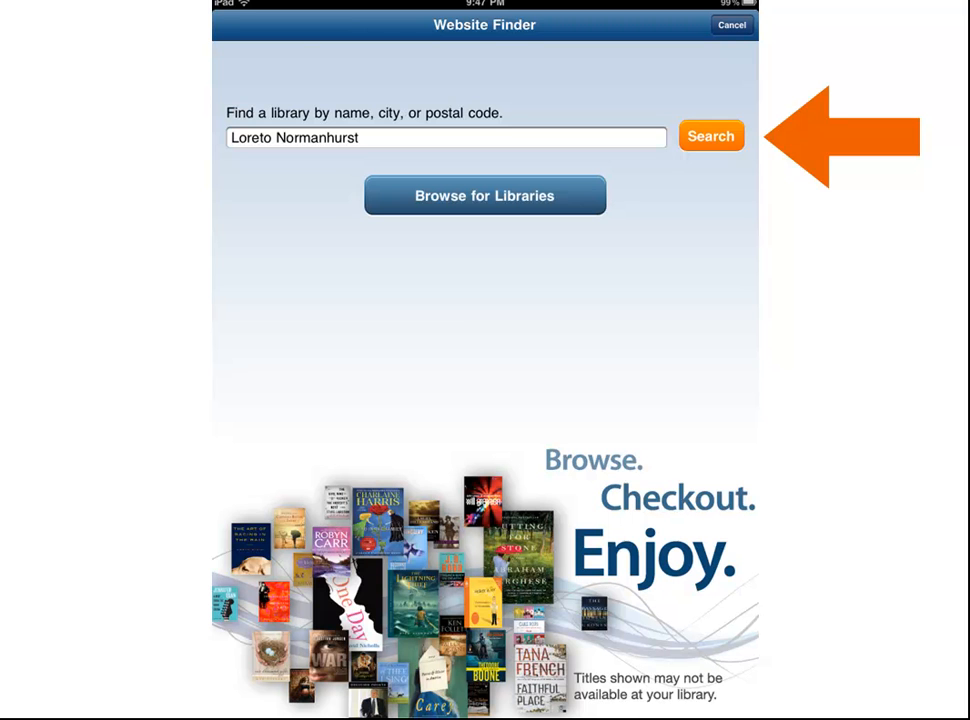
- Log in to the Loreto Normanhurst site and borrow Catching Fire by Suzanne Collins
{"action": "left_click", "coordinate": [712, 136]}
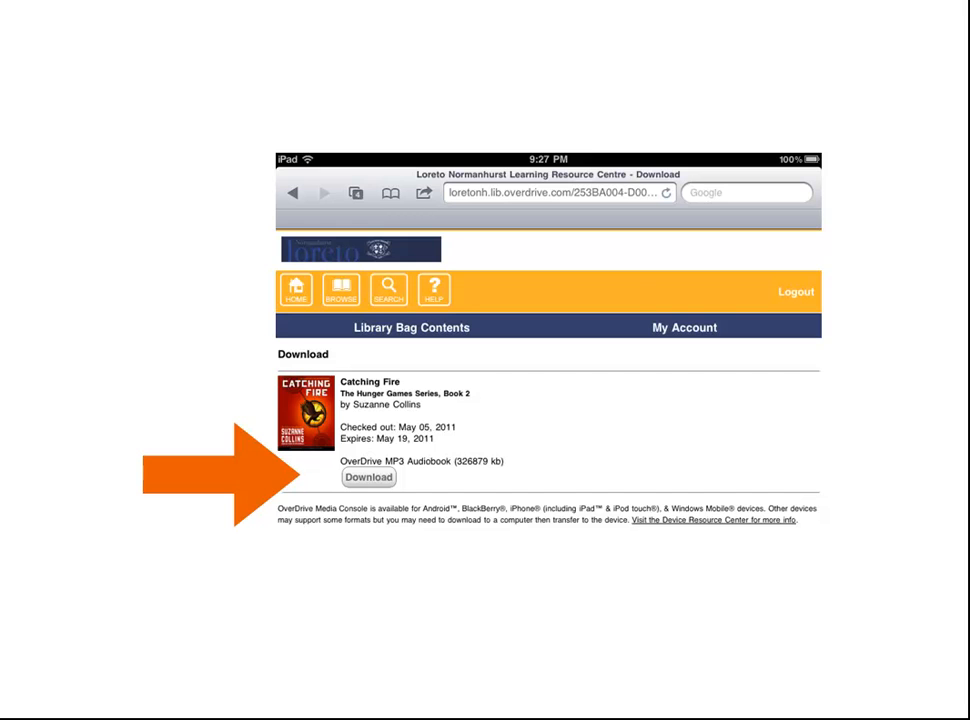
- Download the Catching Fire MP3 audiobook and show its Details summary
{"action": "left_click", "coordinate": [368, 476]}
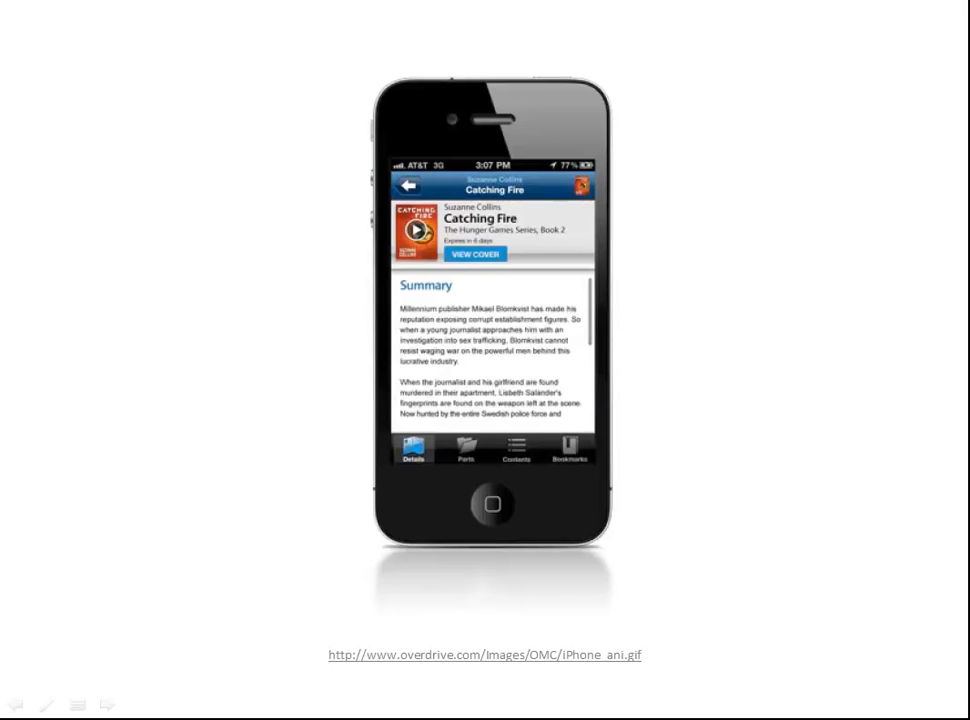
- Return to the bookshelf and start reading the eBook Private by James Patterson
{"action": "left_click", "coordinate": [408, 188]}
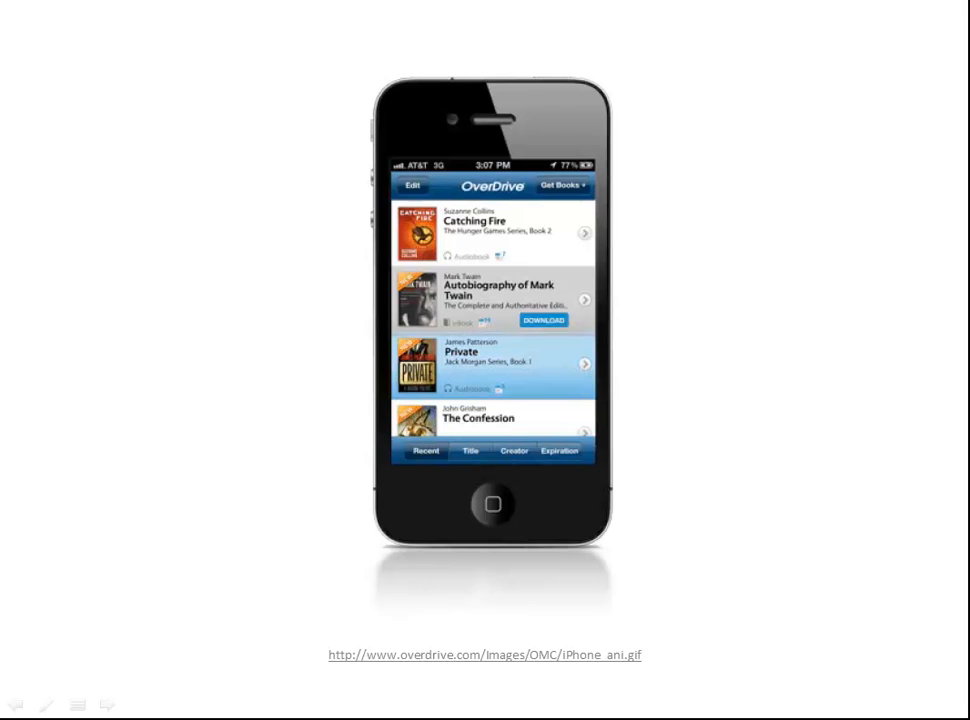
{"action": "left_click", "coordinate": [490, 364]}
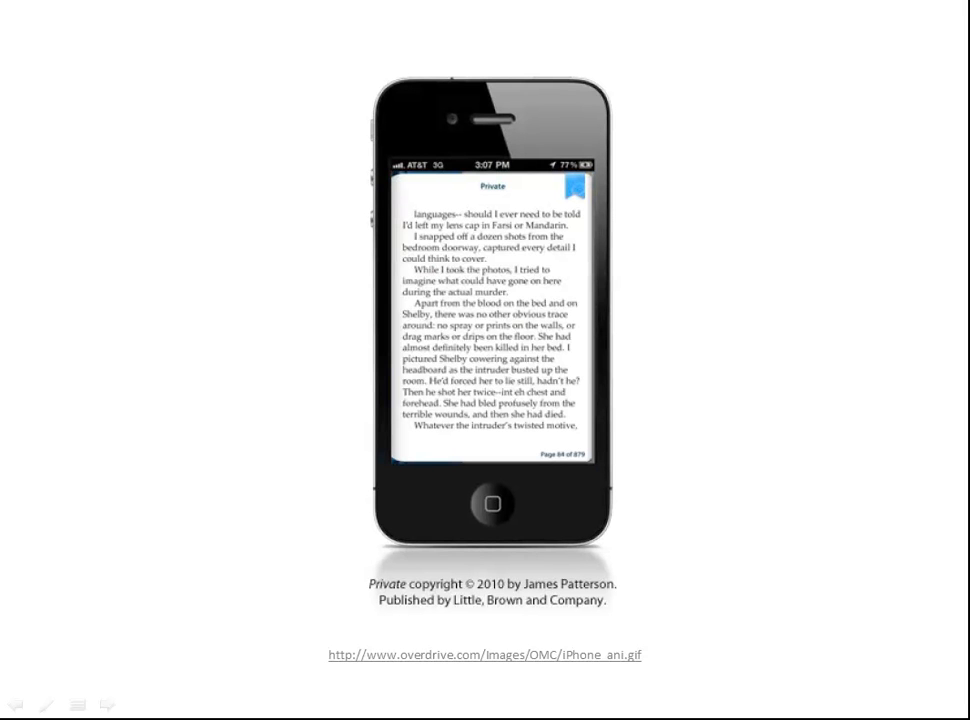